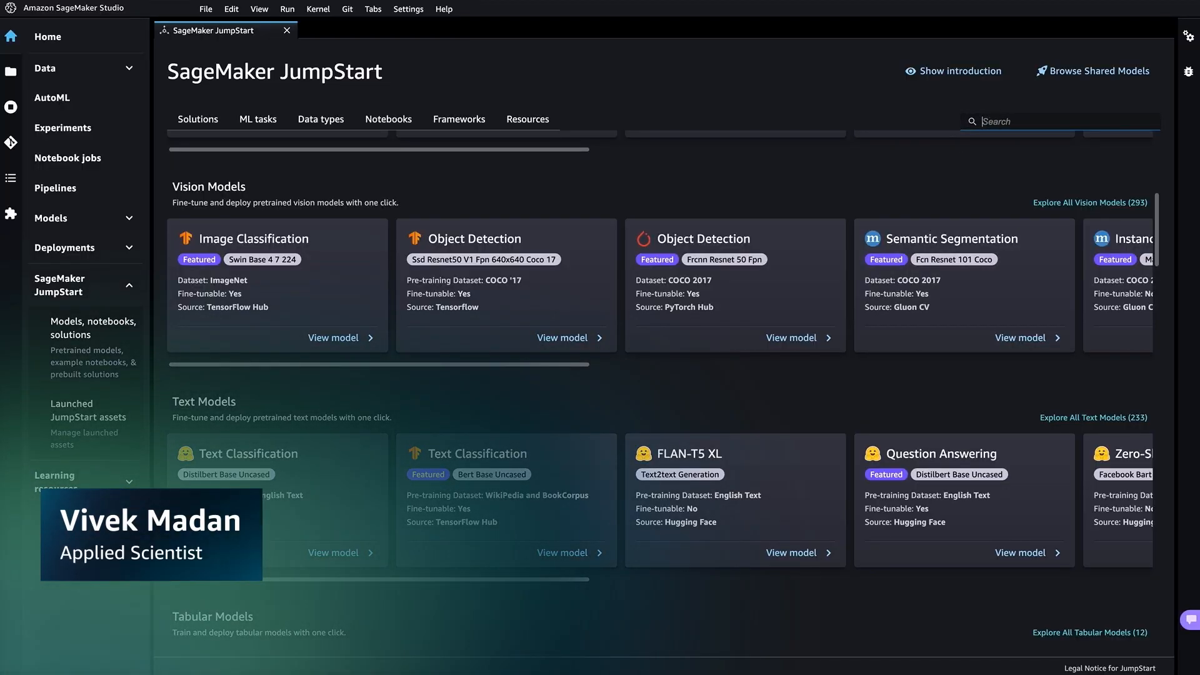
- Search JumpStart for 'generate' and open the 'Generate fun images of your dog' notebook preview
text(generate)
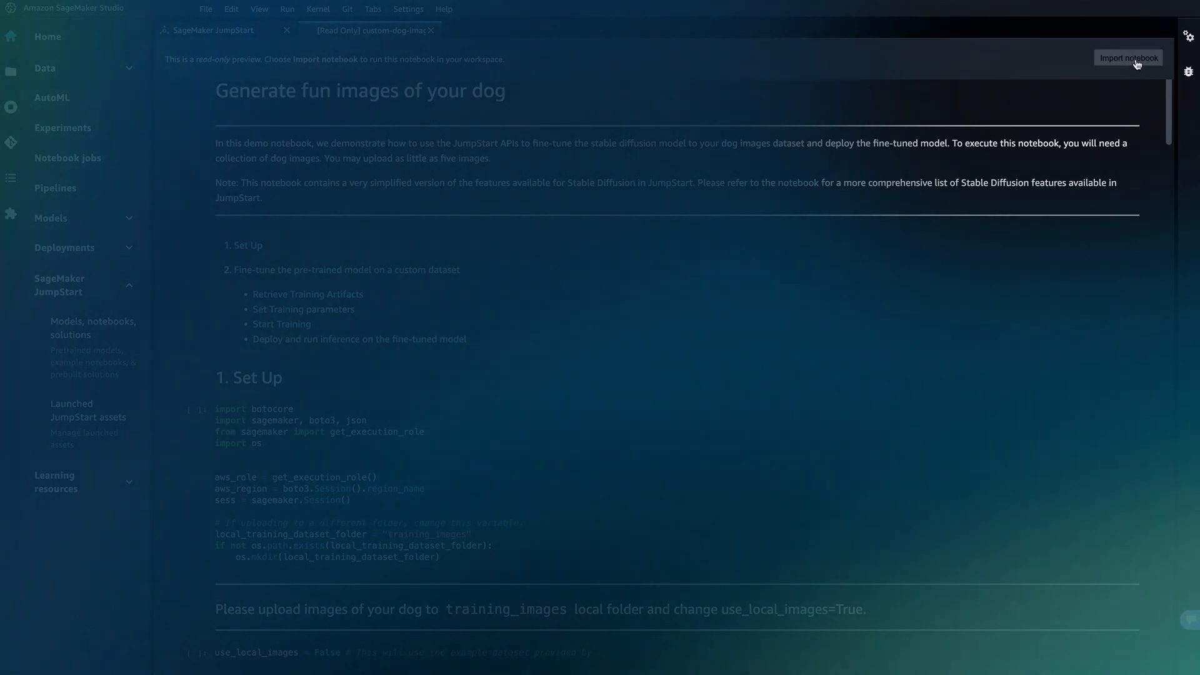
- Import the dog-image notebook and browse to the empty training_images folder
click(1128, 58)
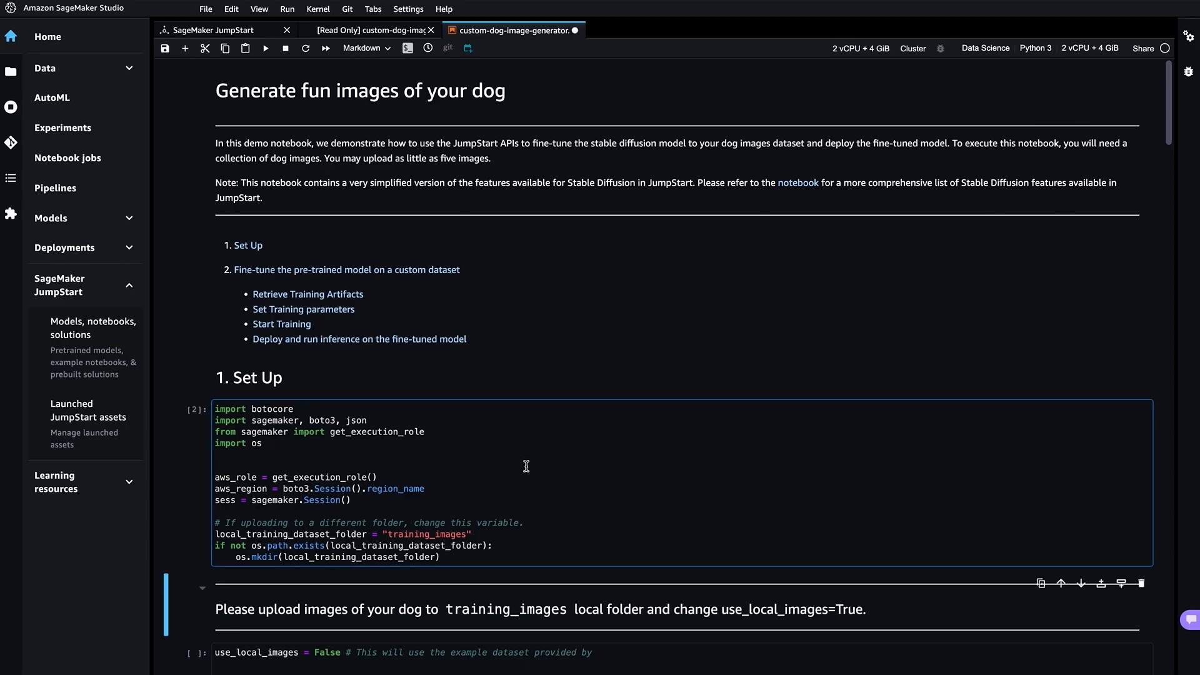
click(11, 56)
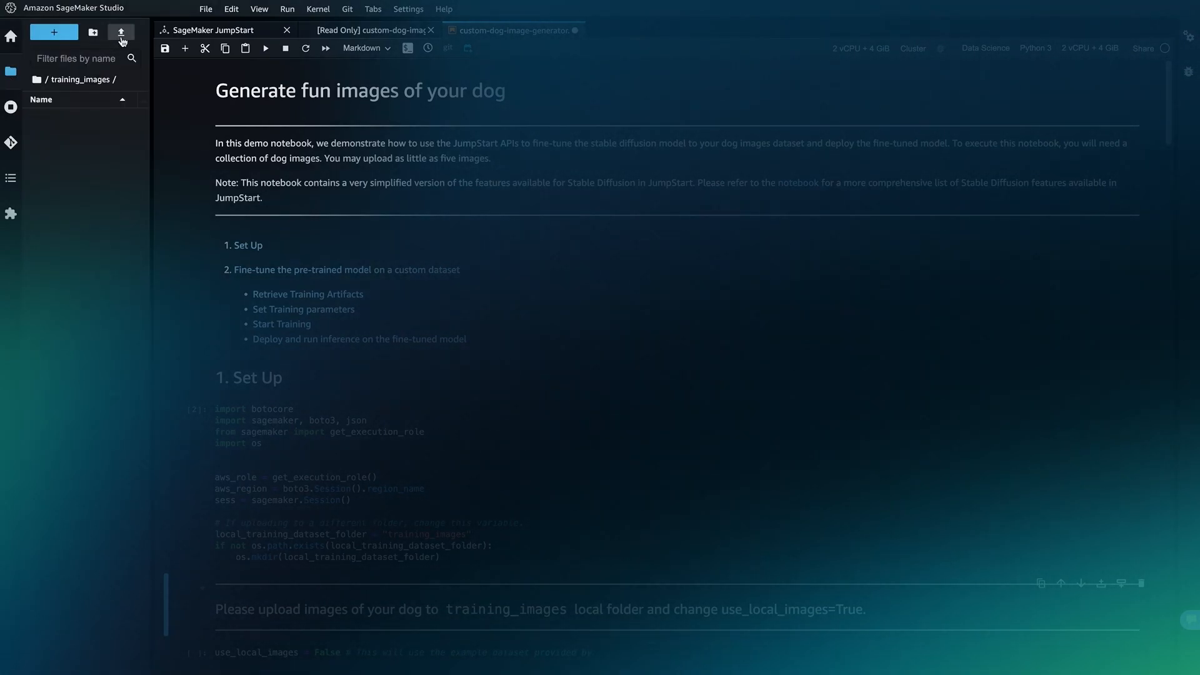
- Upload seven dog photos to training_images and set use_local_images = True
click(120, 32)
text(Tr)
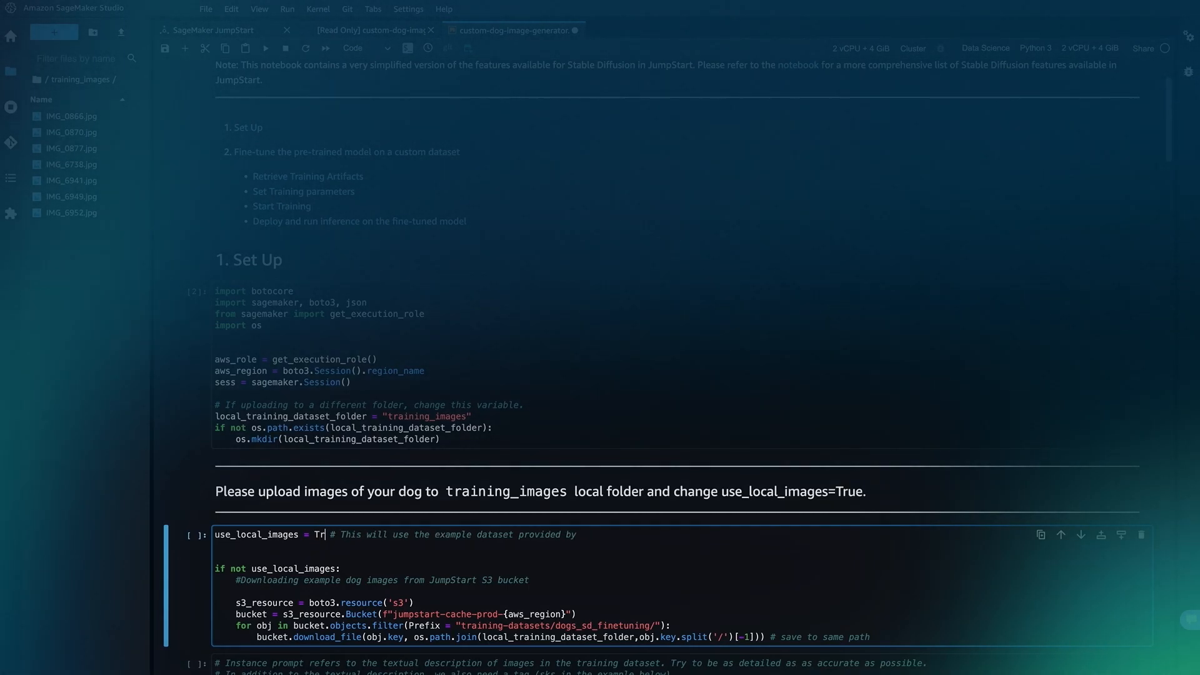
text(ue)
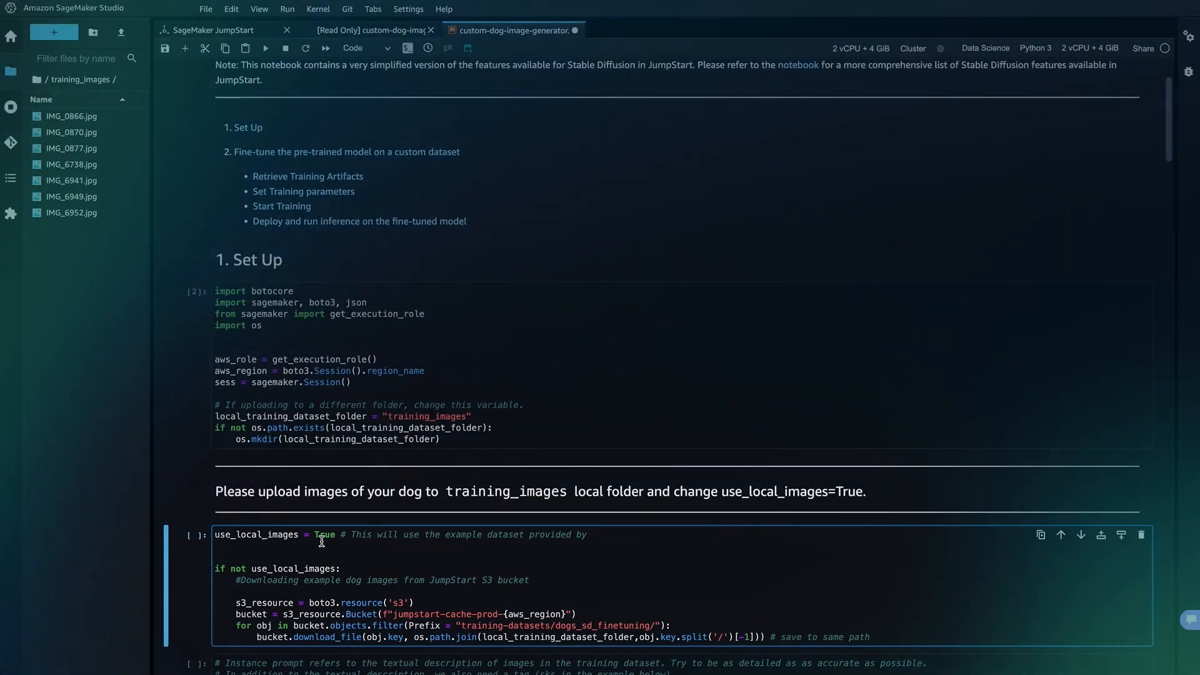
scroll(down, 3)
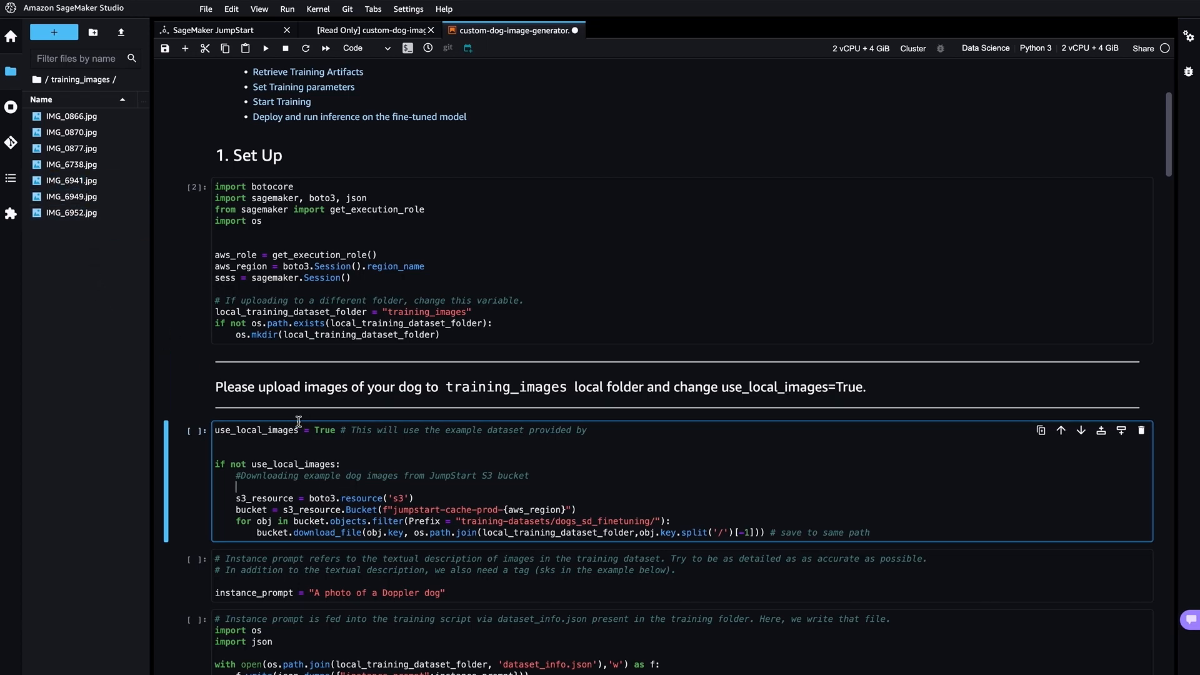
mouse_move(329, 429)
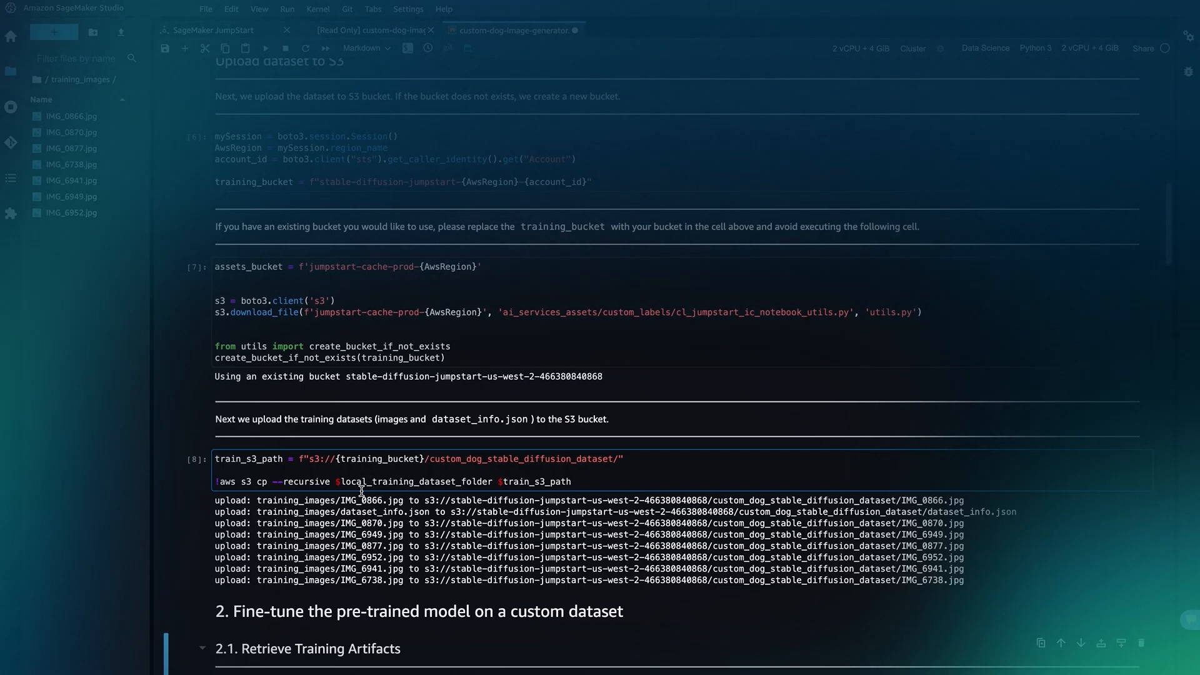
- Run the S3 upload, training, endpoint deployment and inference cells to generate Doppler dog images
scroll(down, 3)
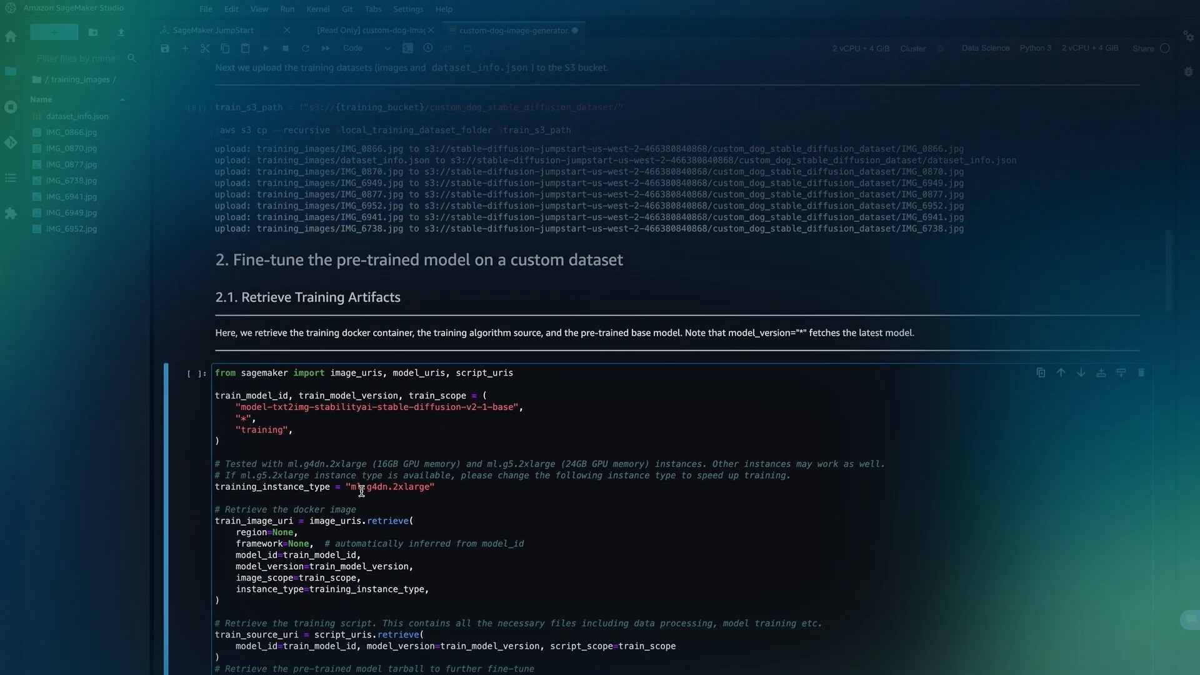
scroll(down, 3)
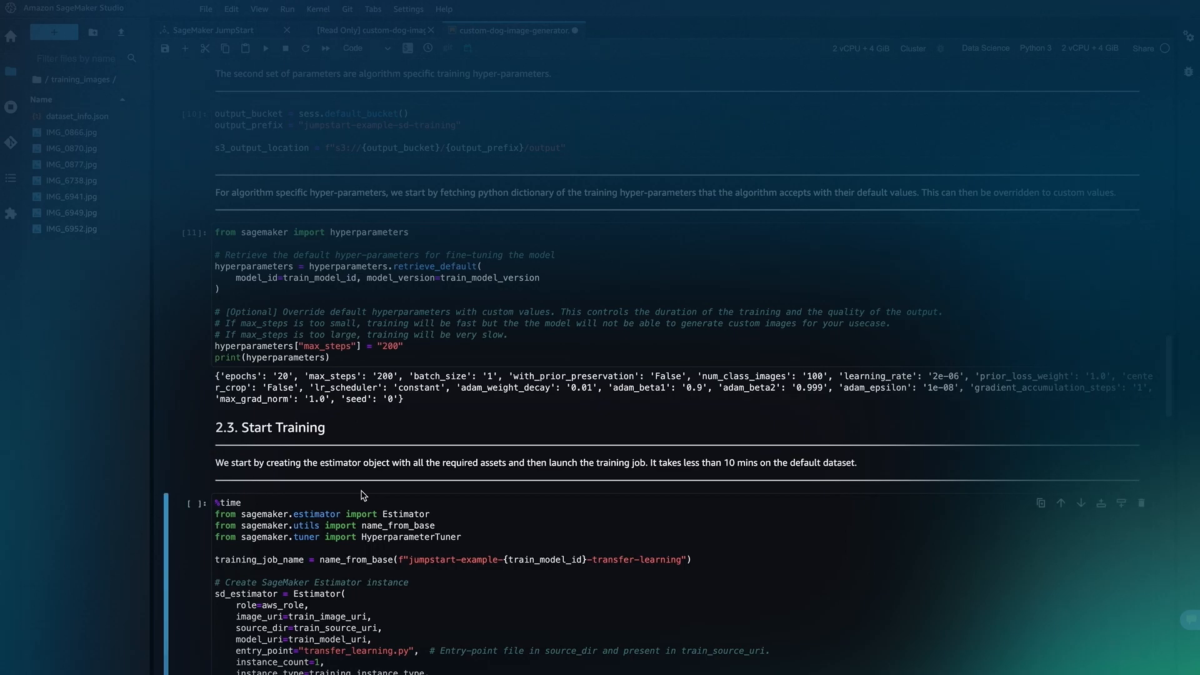
scroll(down, 3)
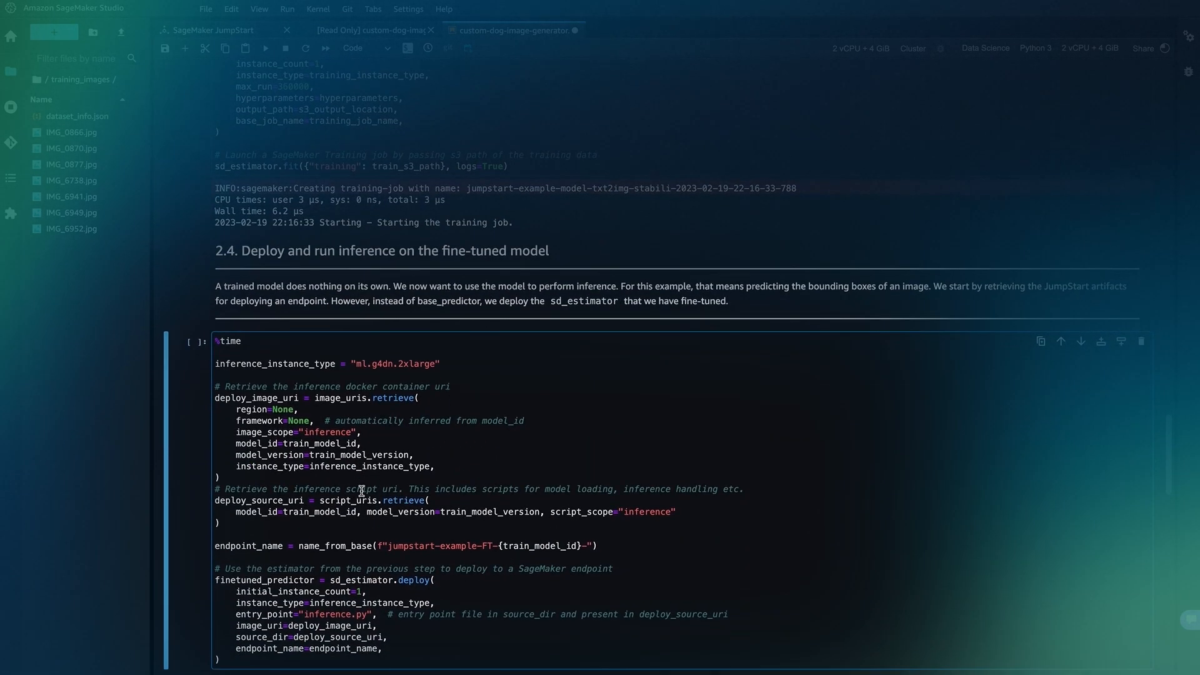
scroll(down, 3)
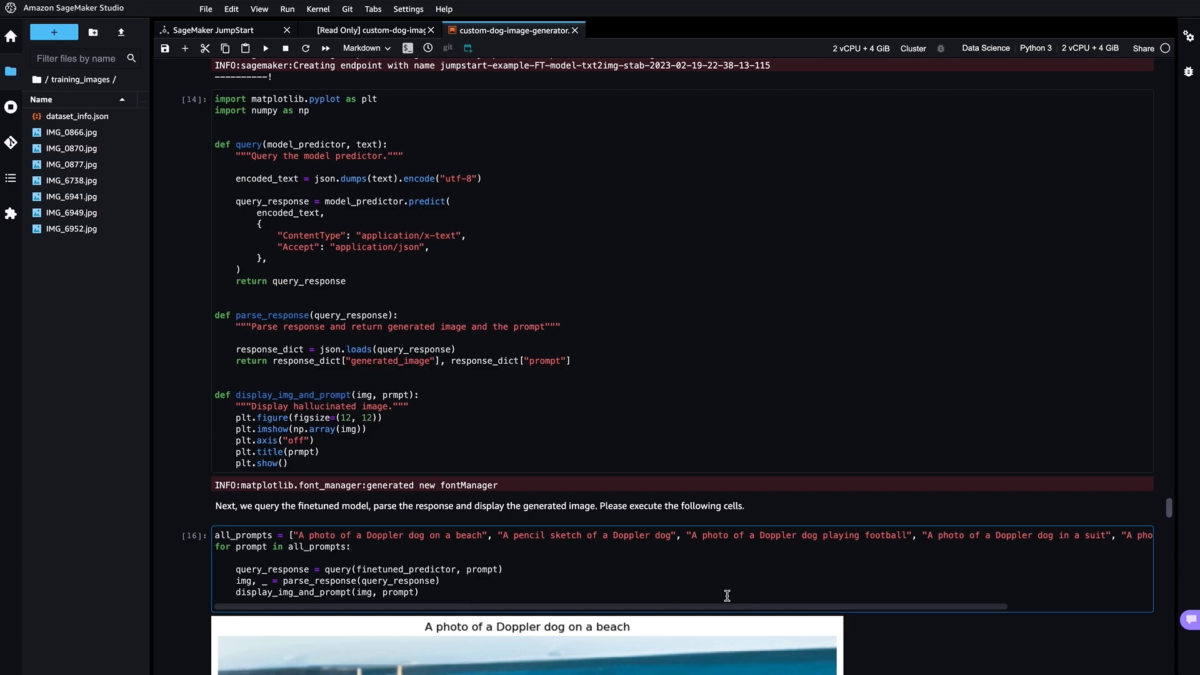
mouse_move(656, 586)
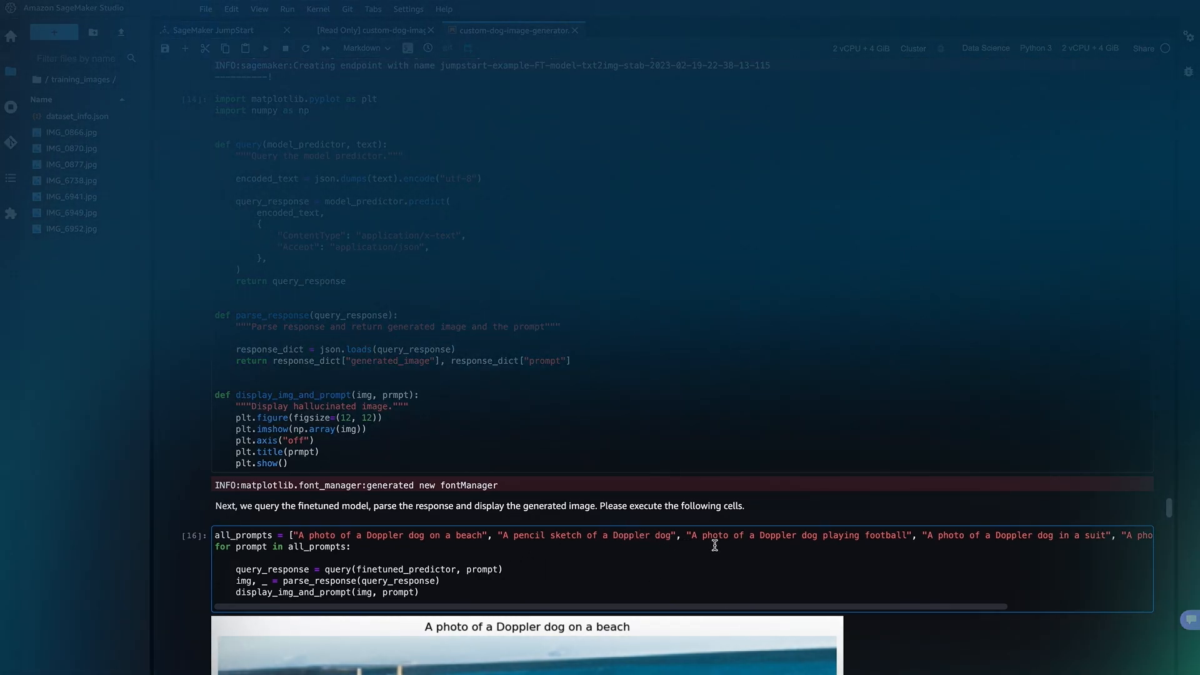
mouse_move(695, 542)
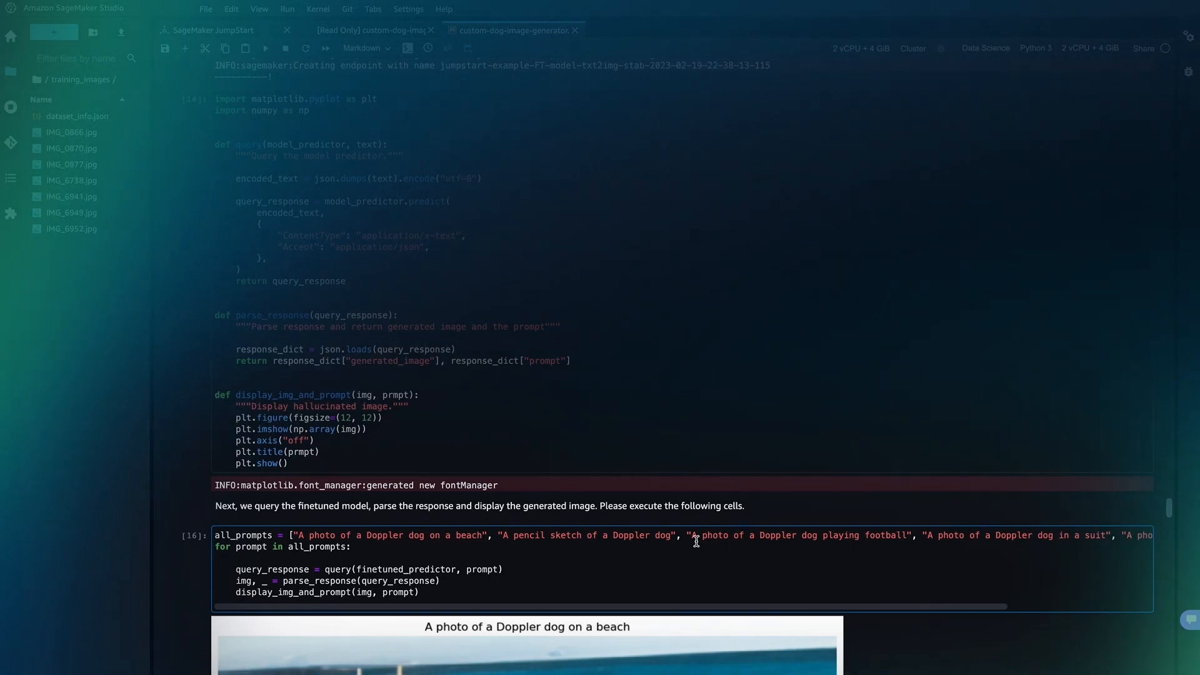
scroll(down, 3)
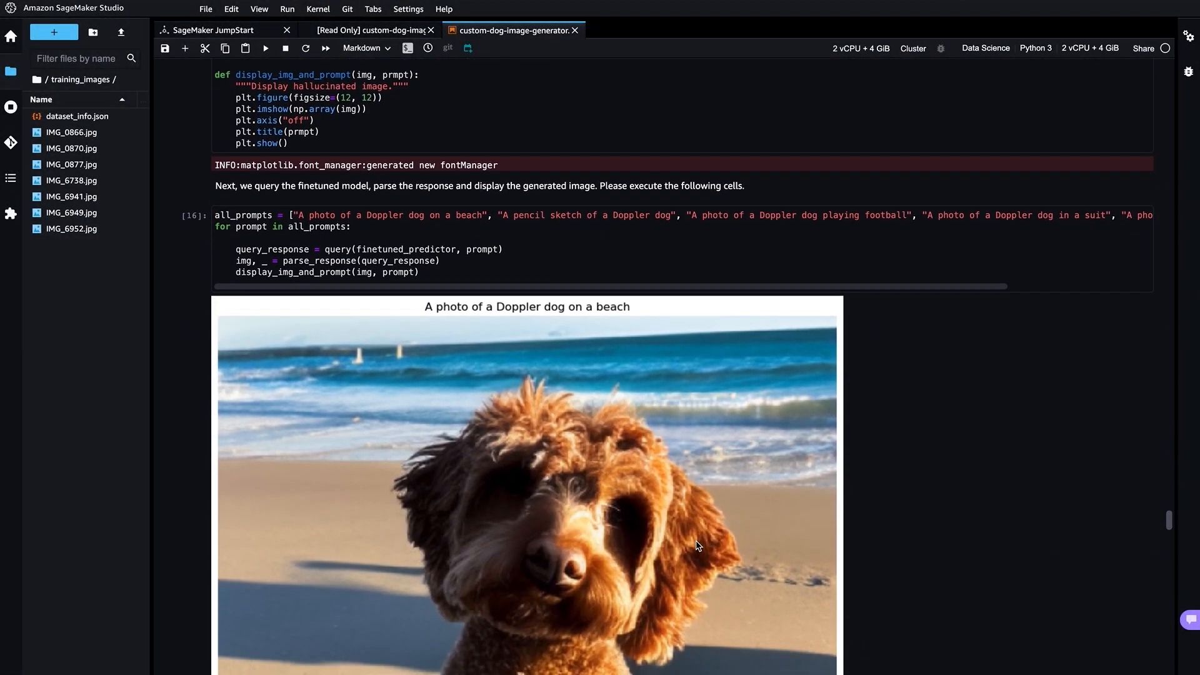
scroll(down, 3)
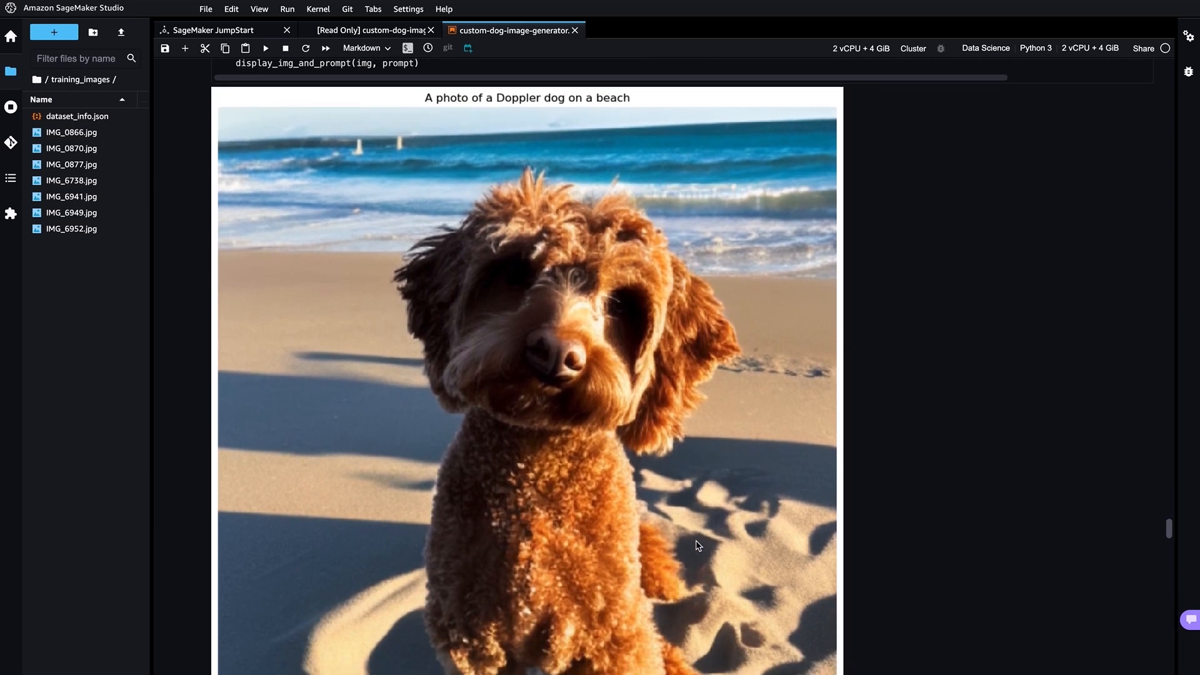
scroll(down, 3)
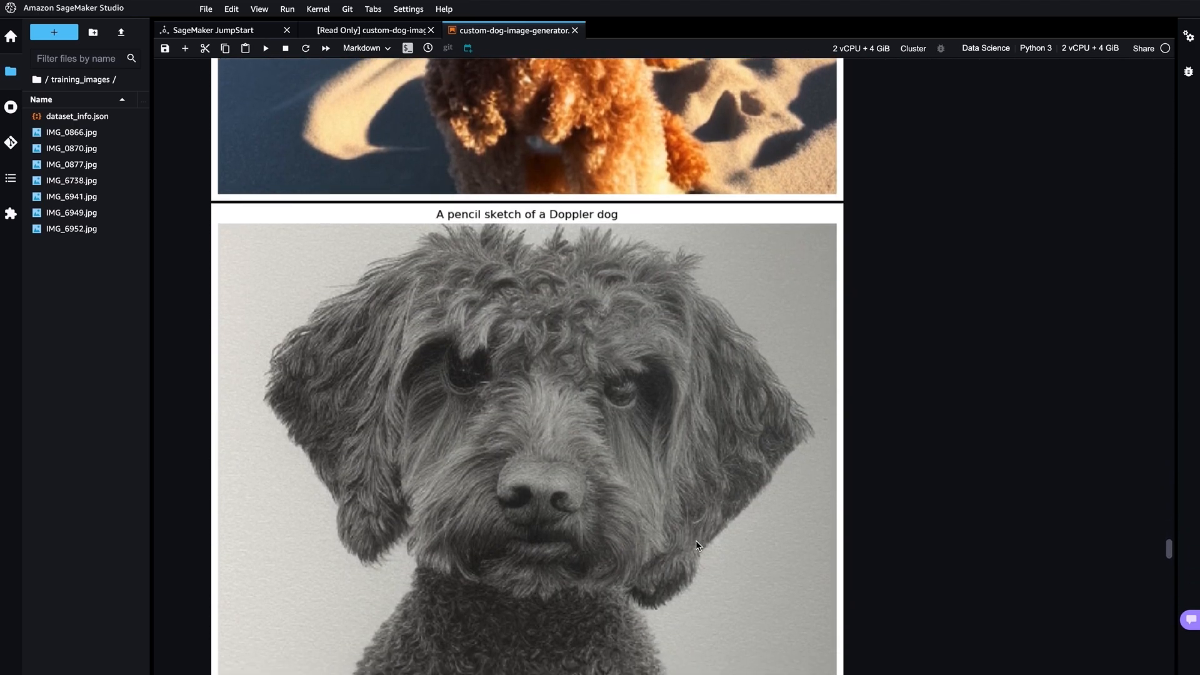
scroll(down, 3)
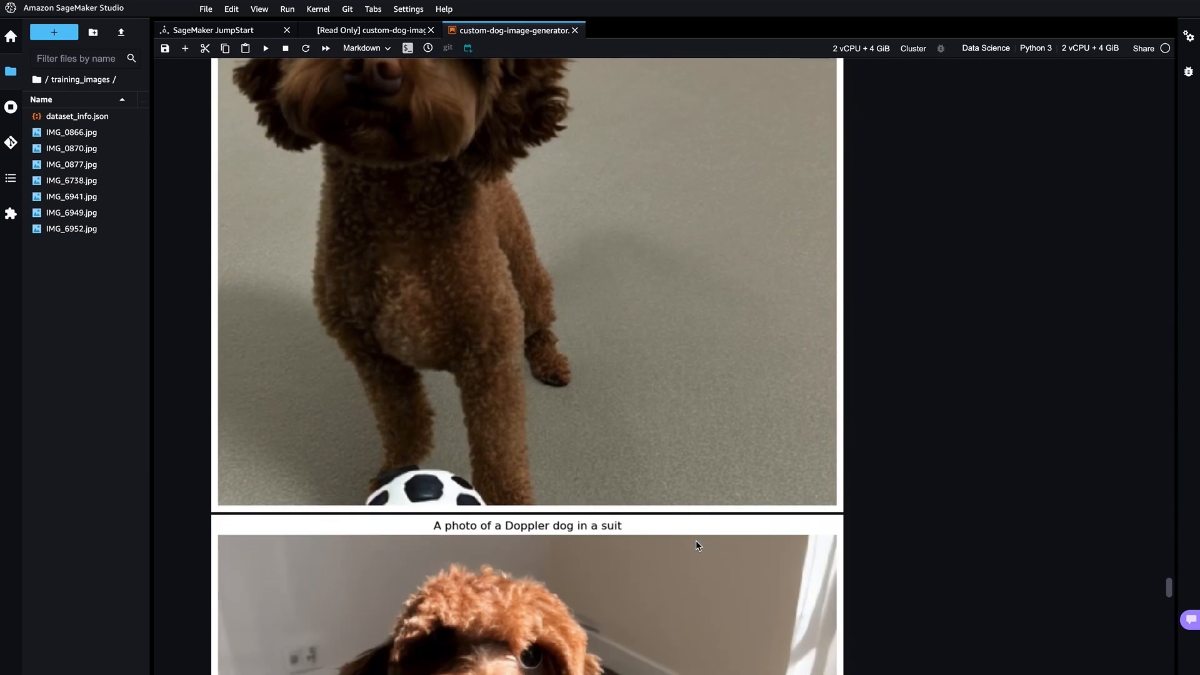
scroll(down, 3)
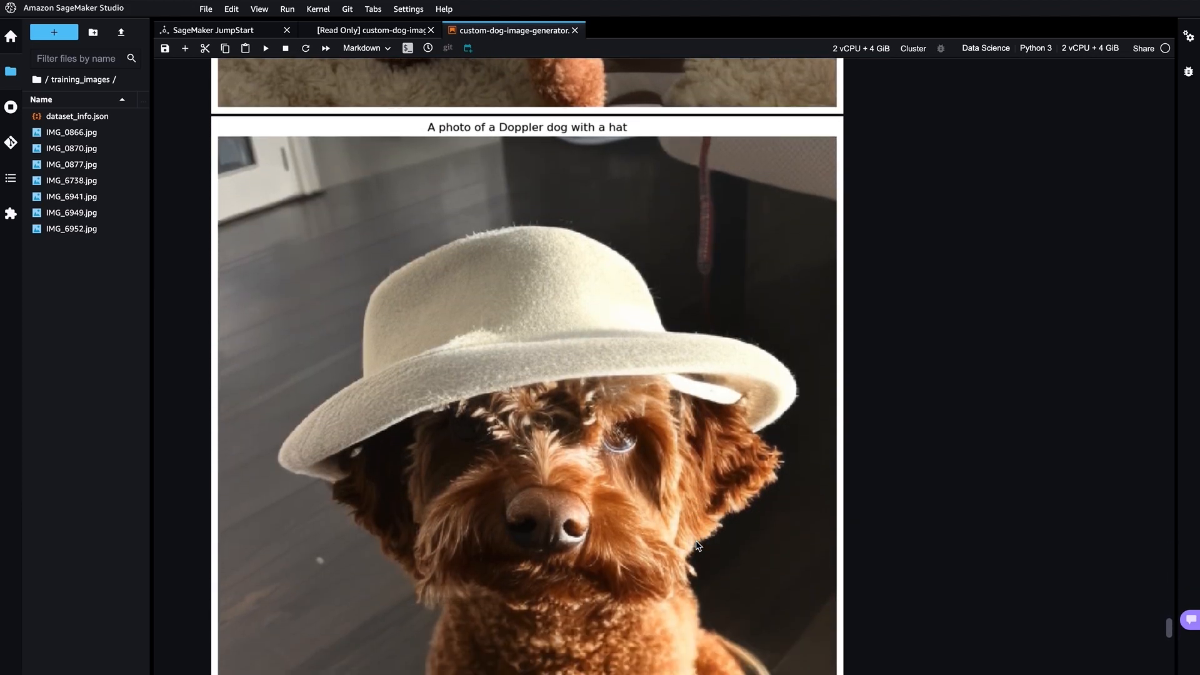
scroll(down, 3)
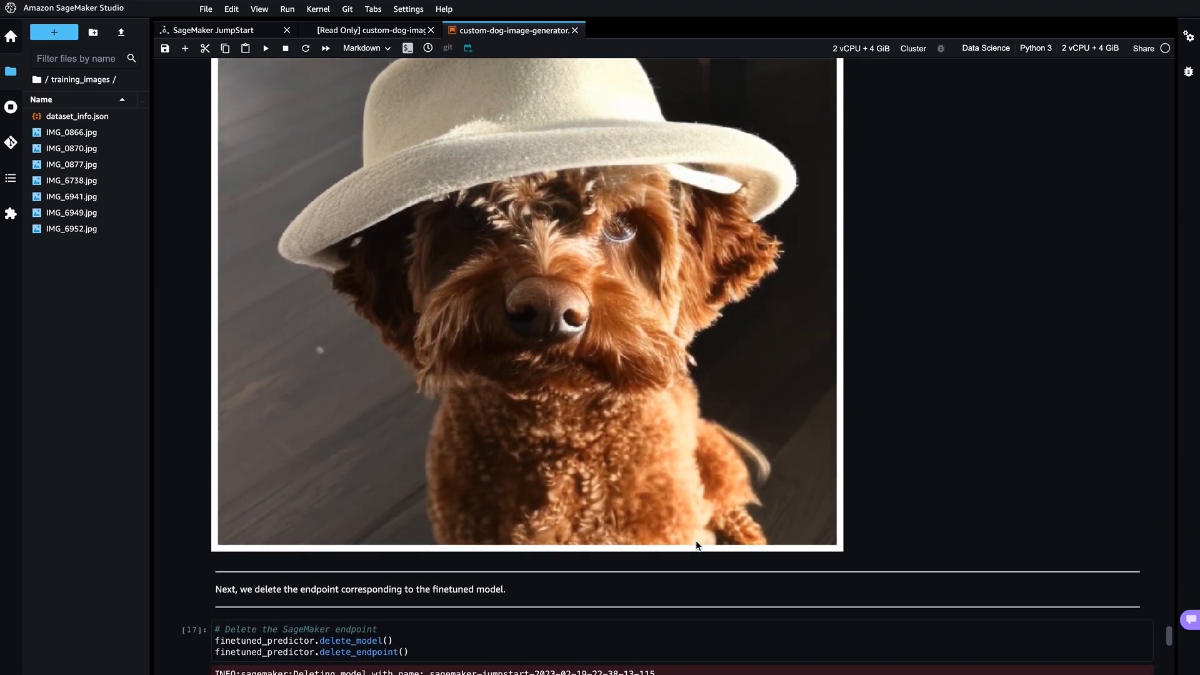
scroll(down, 3)
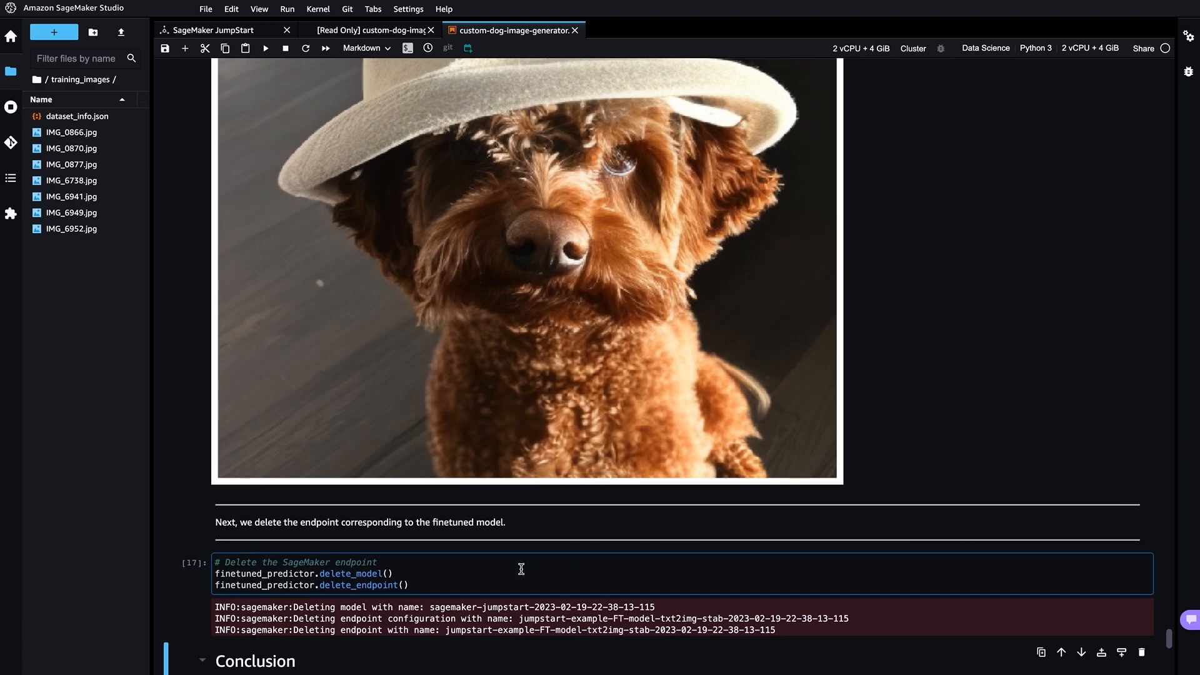
scroll(down, 3)
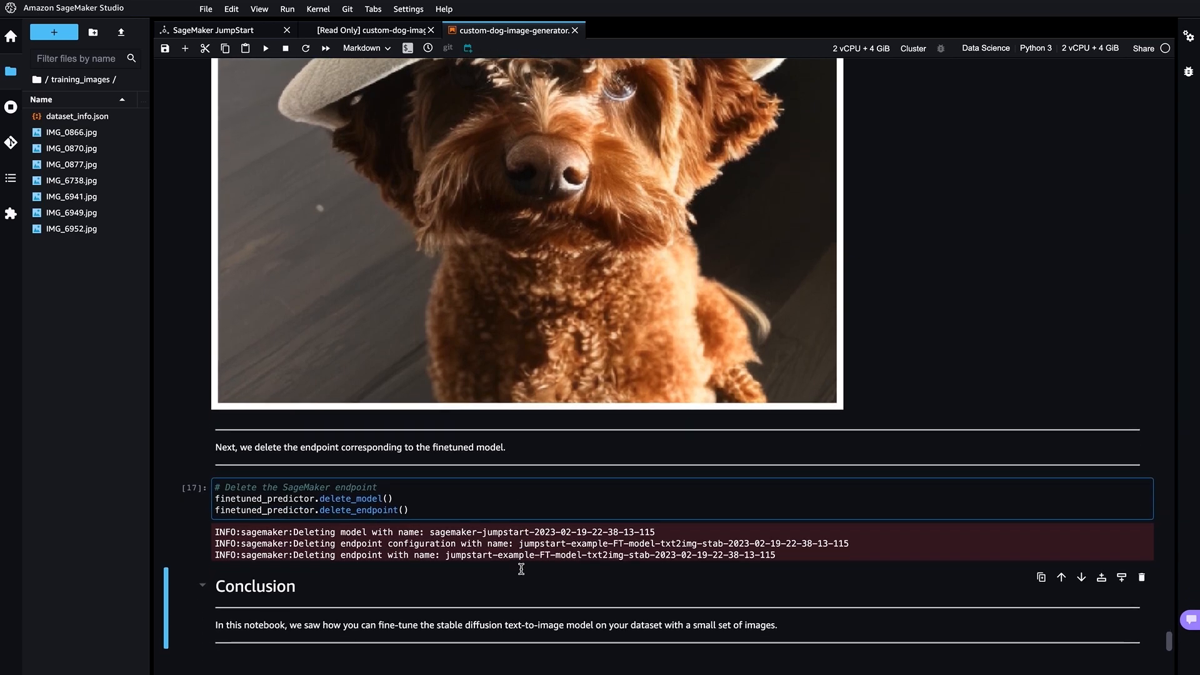
scroll(down, 3)
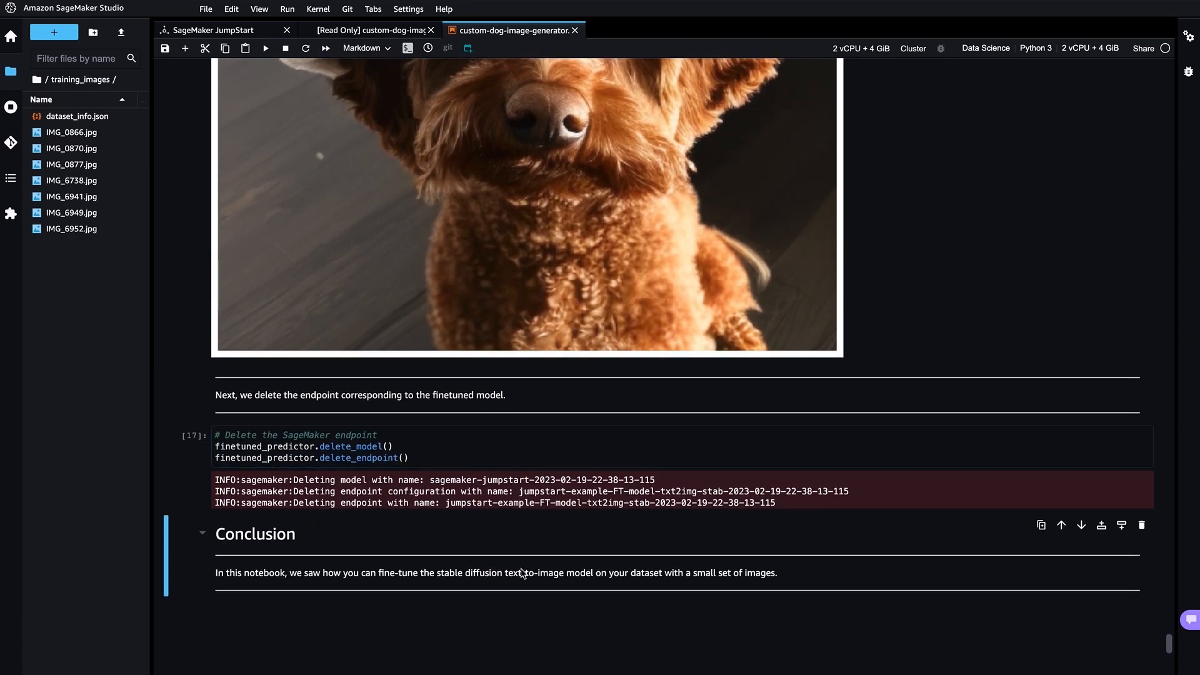